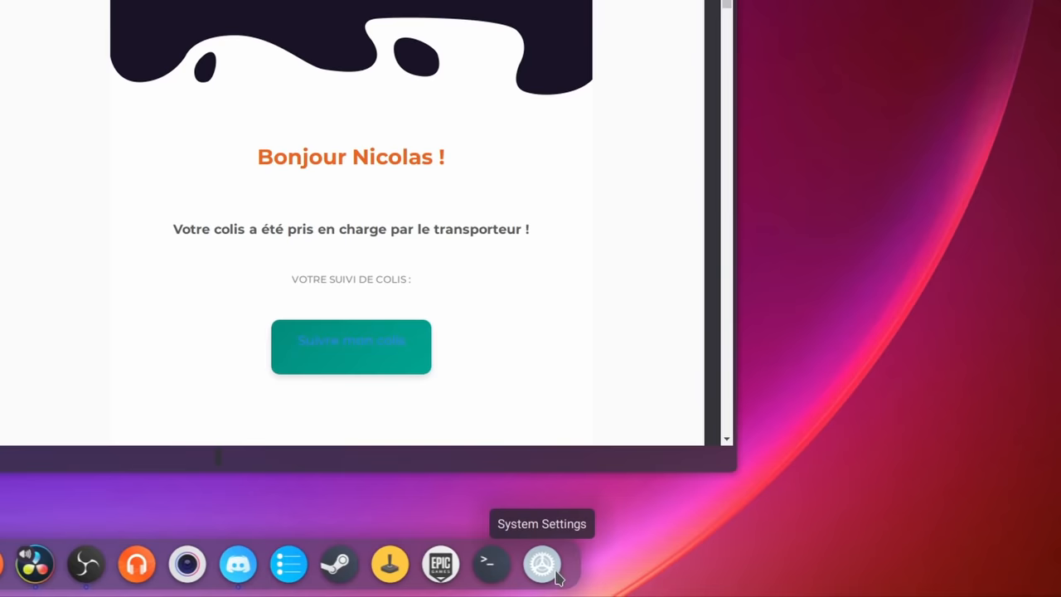
- Scroll the Linode Marketplace to show one-click apps like Docker, Valheim and LAMP
{"action": "left_click", "coordinate": [542, 565]}
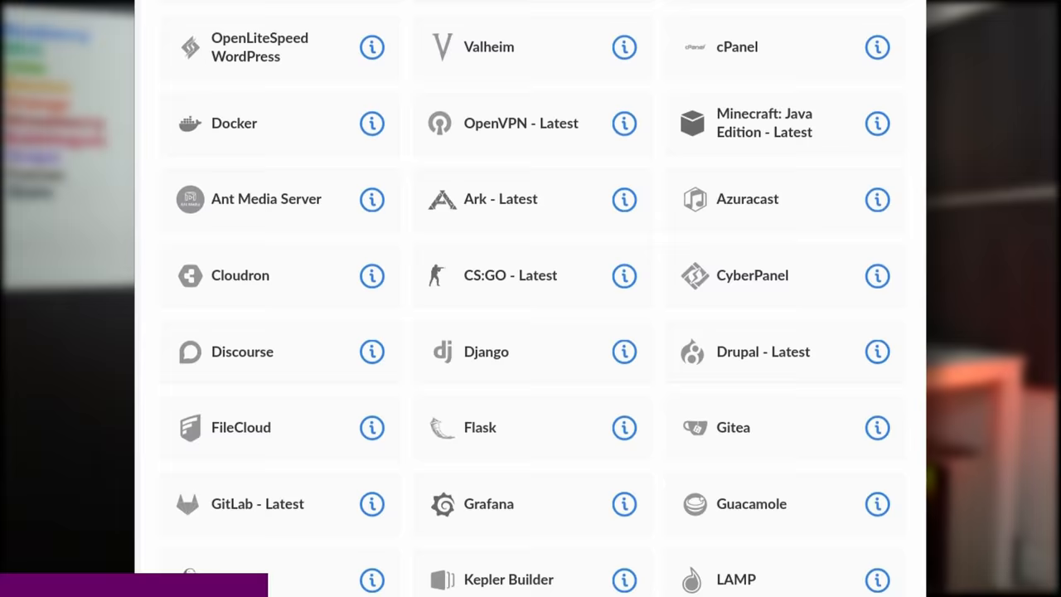
{"action": "scroll", "scroll_direction": "down", "scroll_amount": 3}
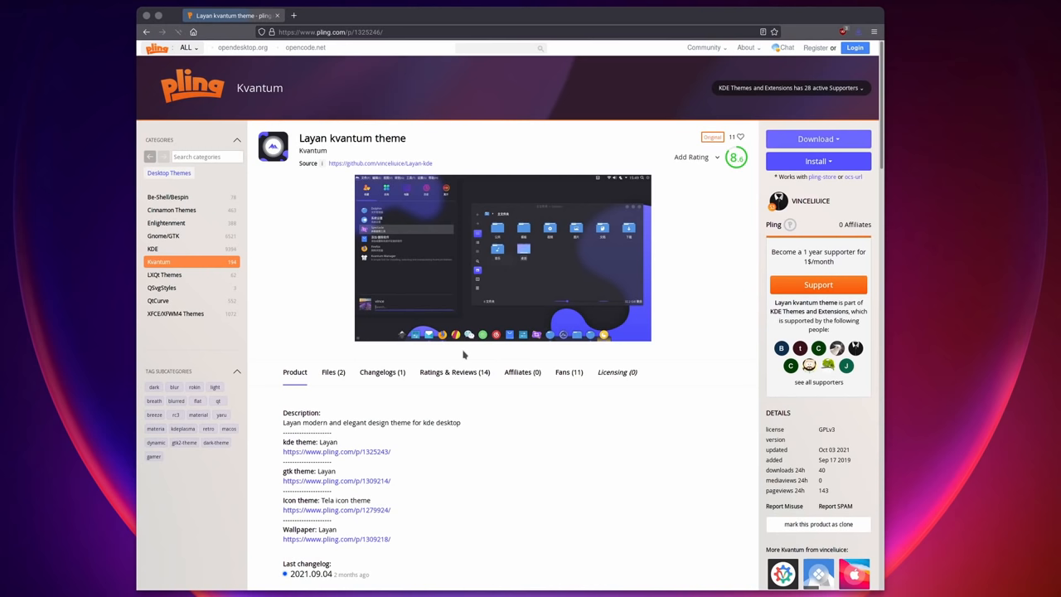
- Download the Layan Kvantum theme archive from its Pling page into Downloads
{"action": "left_click", "coordinate": [818, 138]}
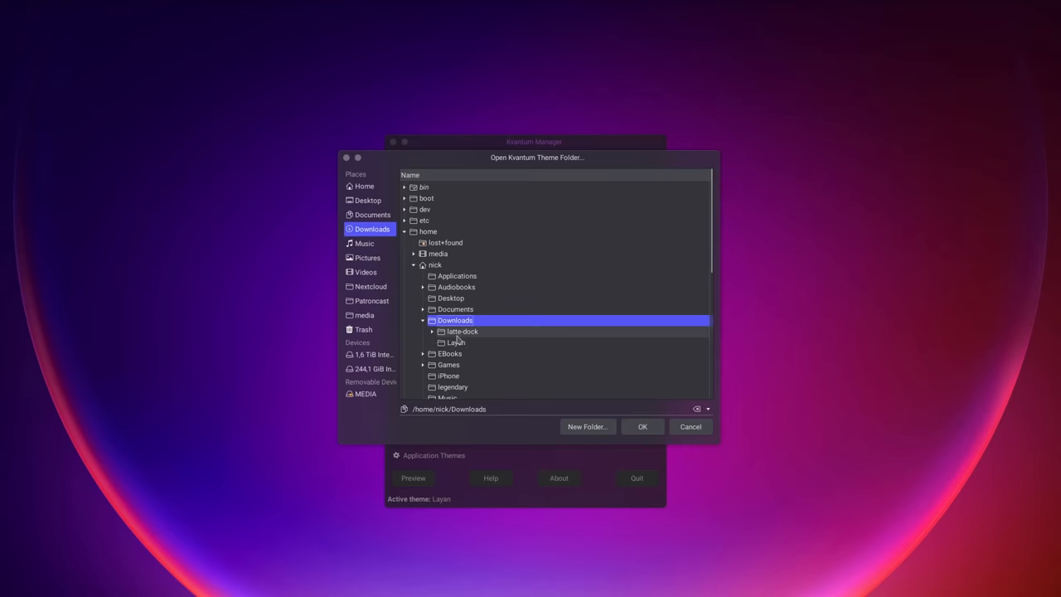
- Install the Downloads/Layan theme in Kvantum Manager, overwriting the existing Layan copy
{"action": "left_click", "coordinate": [643, 426]}
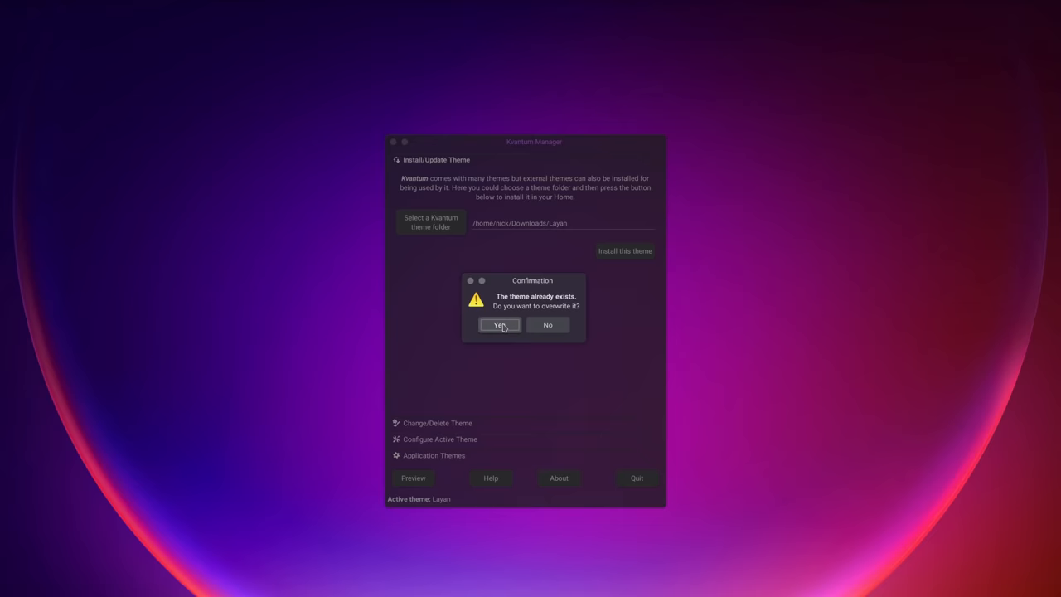
{"action": "left_click", "coordinate": [499, 325]}
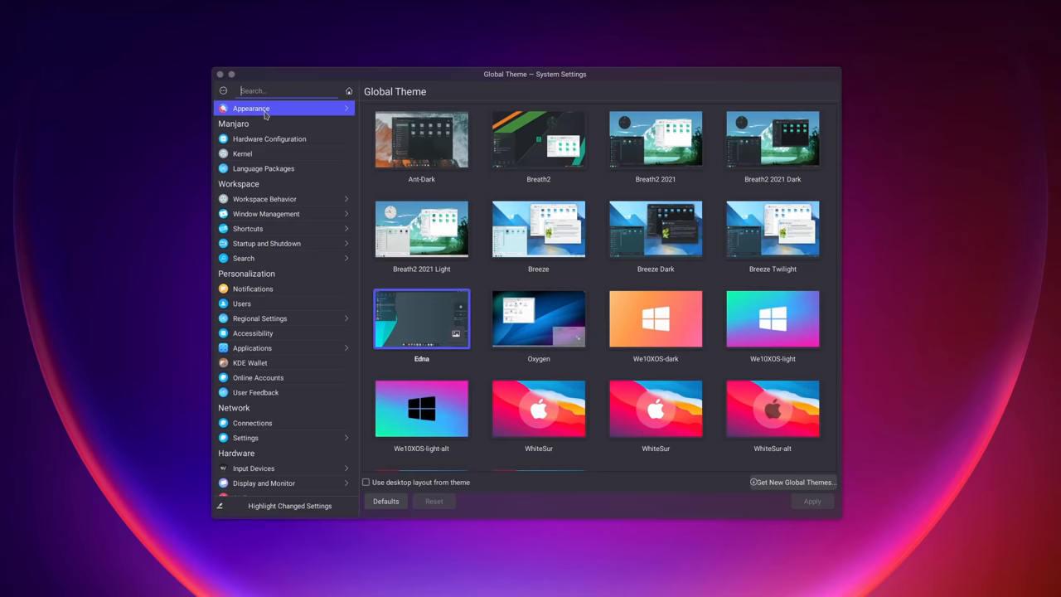
- Set Layan-dark as the GNOME/GTK application style under Application Style
{"action": "left_click", "coordinate": [251, 108]}
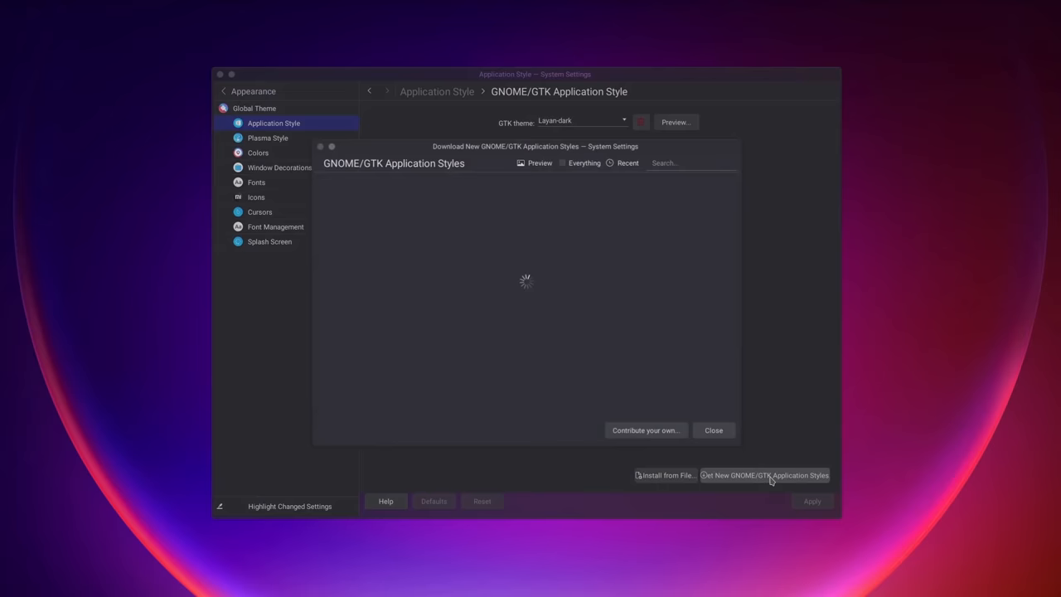
{"action": "type", "text": "layan"}
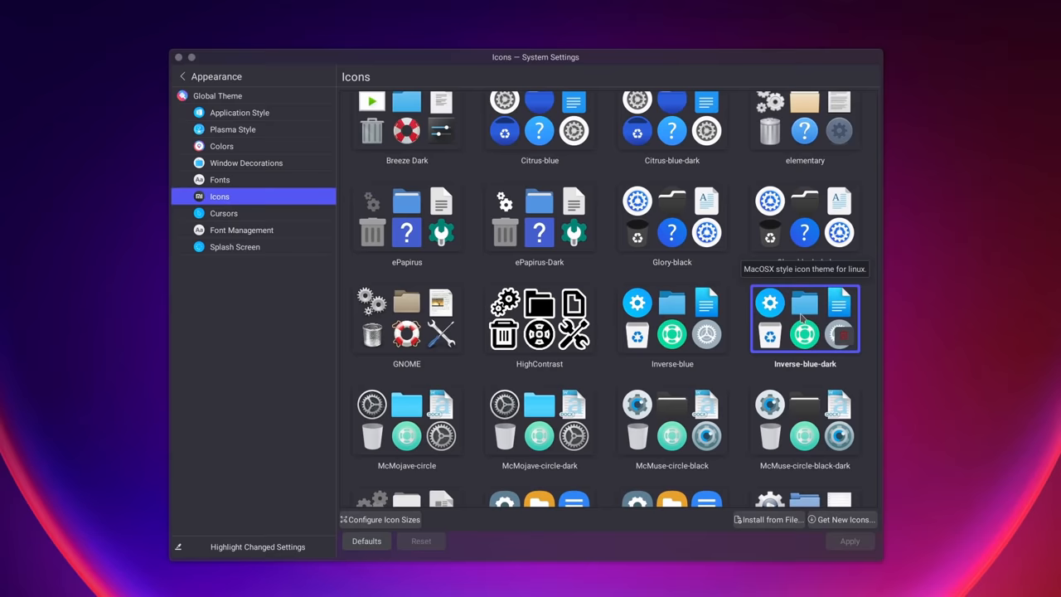
- Choose the Inverse-blue-dark icon theme and get the Layan Plasma style
{"action": "left_click", "coordinate": [841, 519]}
{"action": "type", "text": "invers"}
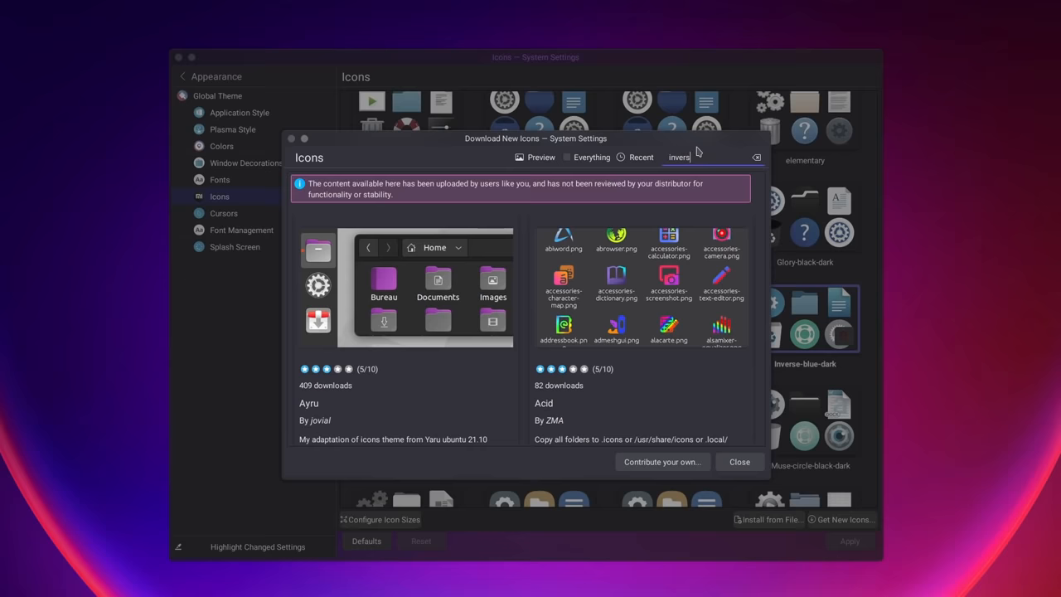
{"action": "left_click", "coordinate": [233, 129]}
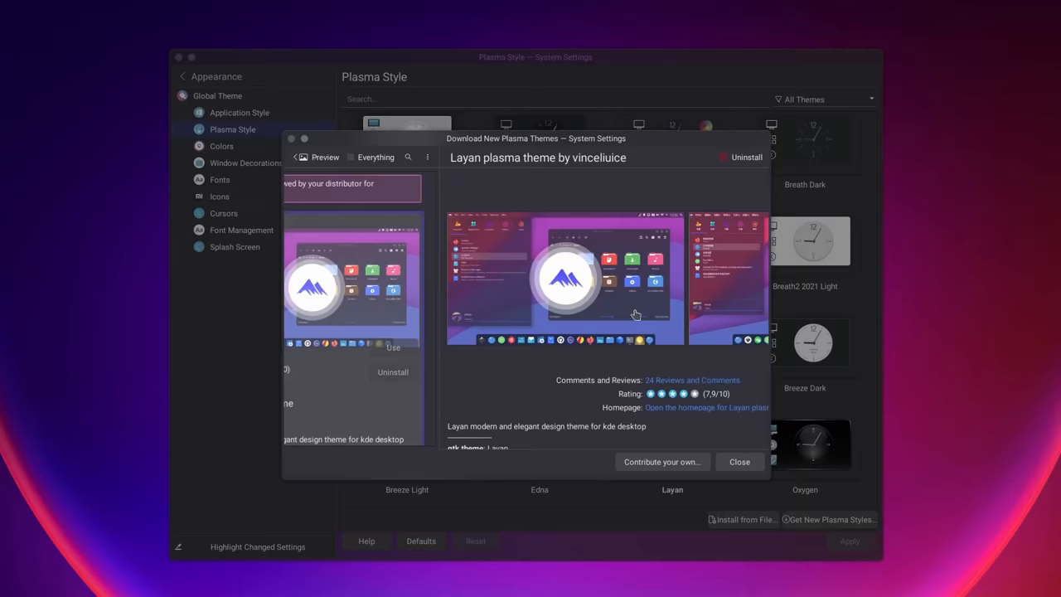
- Apply the Layan Plasma style and install the Layan aurorae window decoration
{"action": "left_click", "coordinate": [296, 158]}
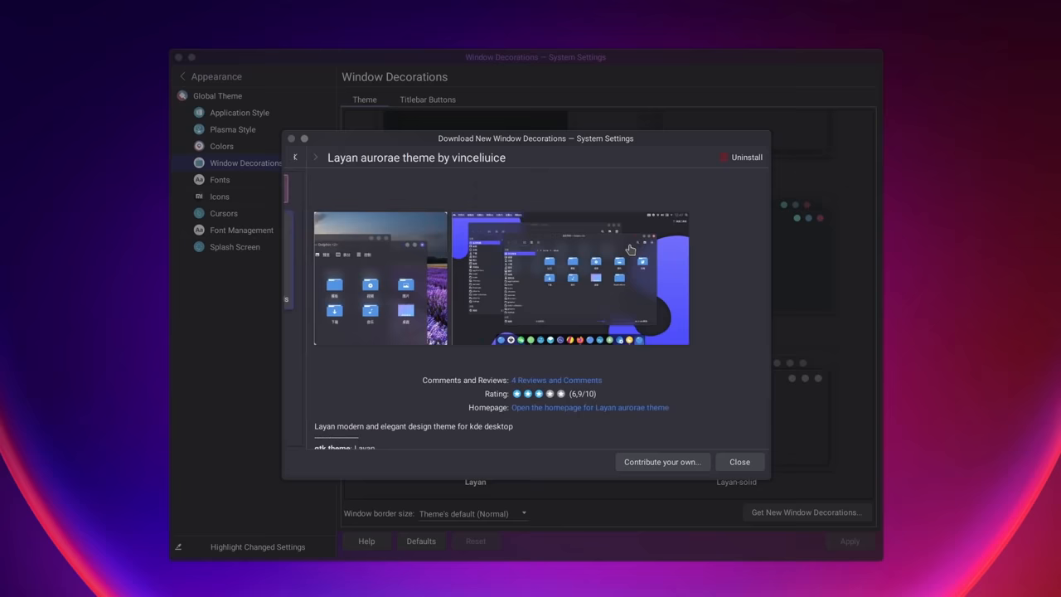
{"action": "left_click", "coordinate": [738, 462]}
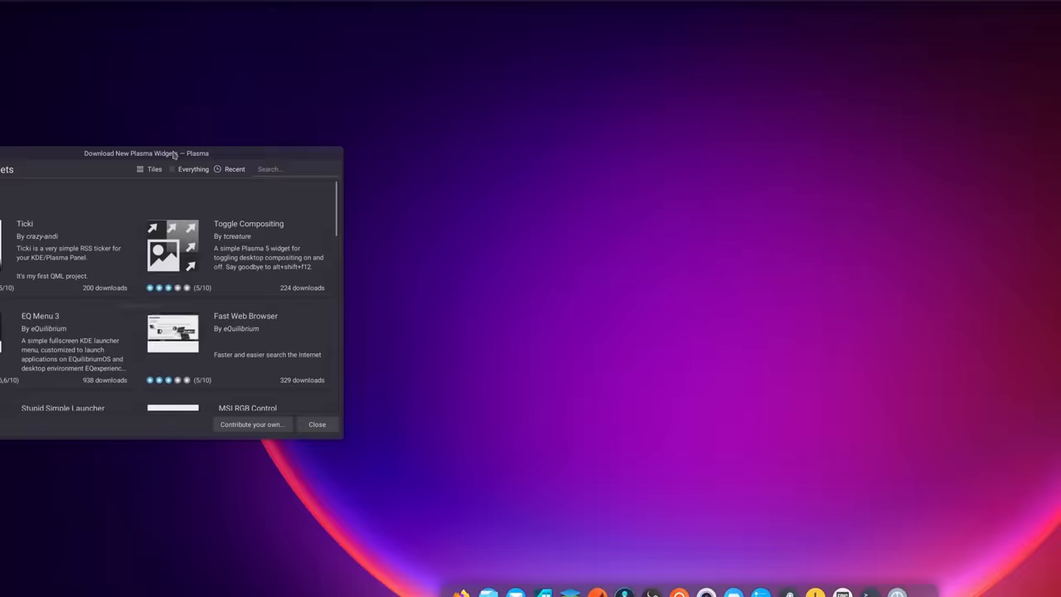
- Search new widgets for 'window title' and 'better inline clock' to install Window Title Applet
{"action": "type", "text": "window title"}
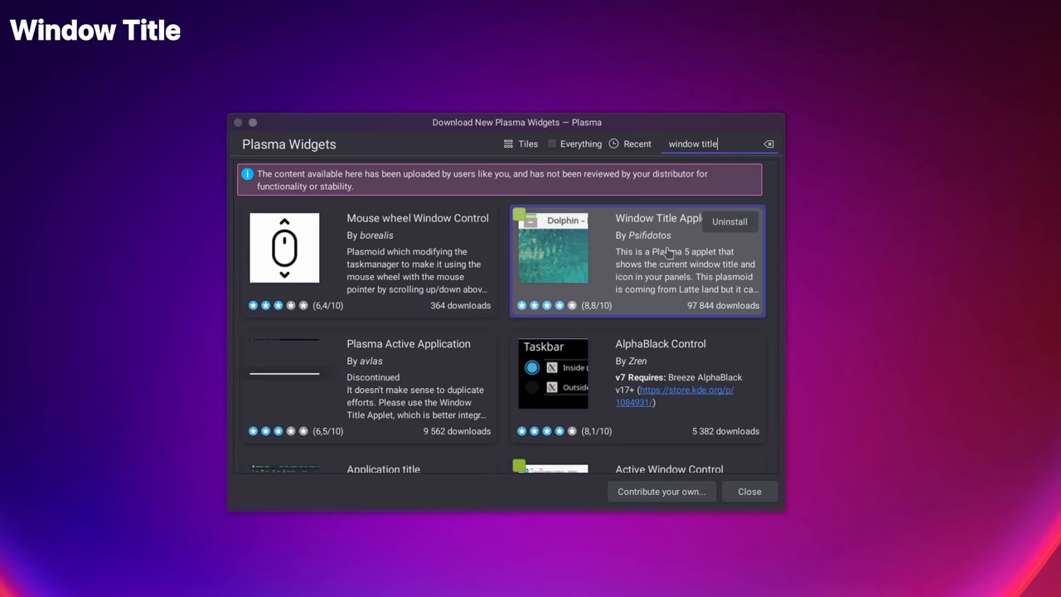
{"action": "type", "text": "better inline clock"}
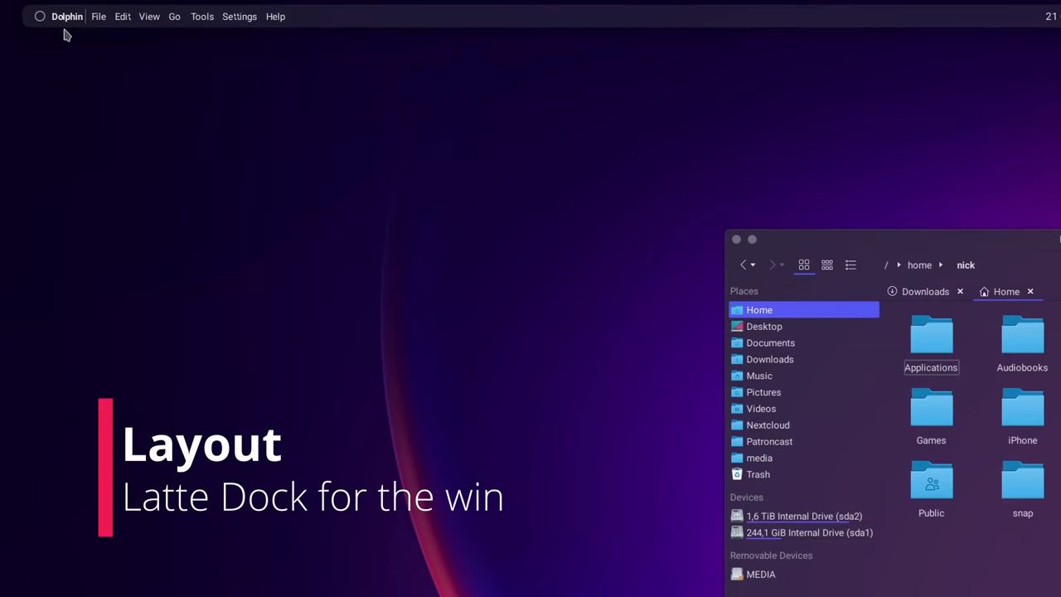
- Close the Settings — Latte Dock window from its dock entry, leaving only pinned launchers
{"action": "left_click", "coordinate": [275, 16]}
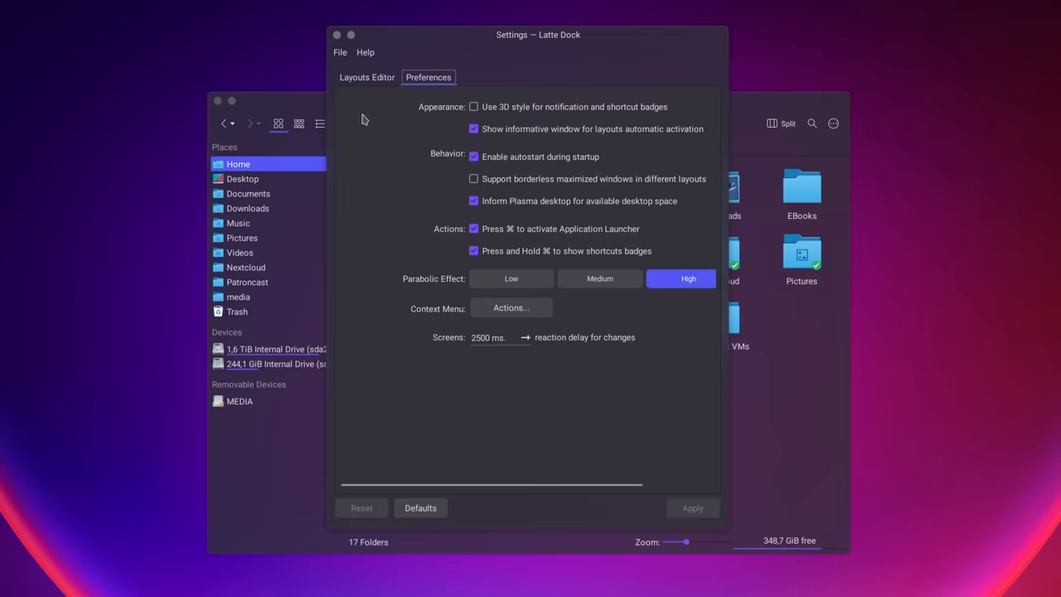
{"action": "left_click", "coordinate": [367, 77]}
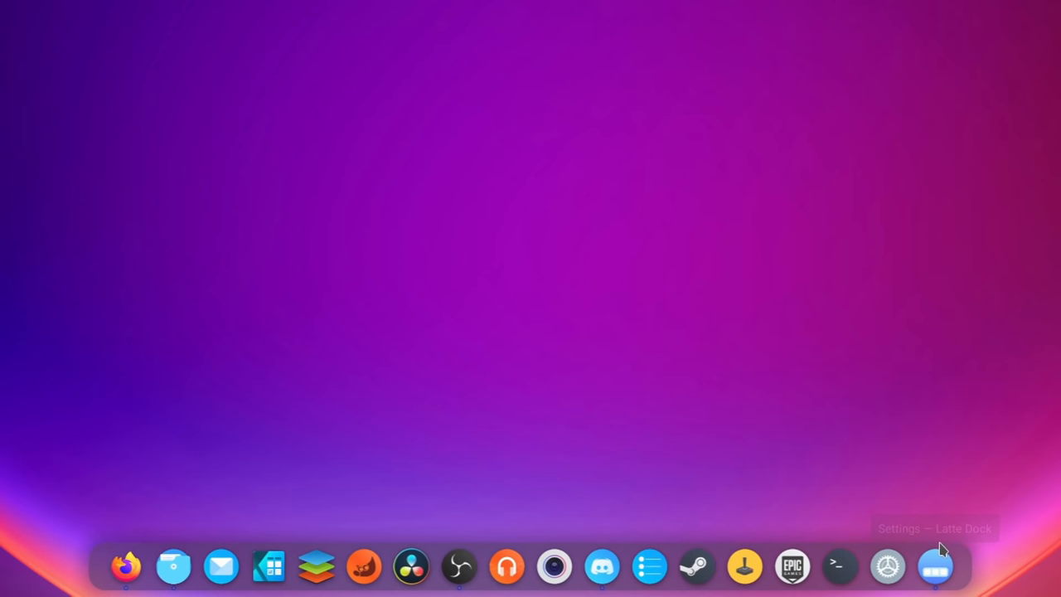
{"action": "left_click", "coordinate": [936, 566]}
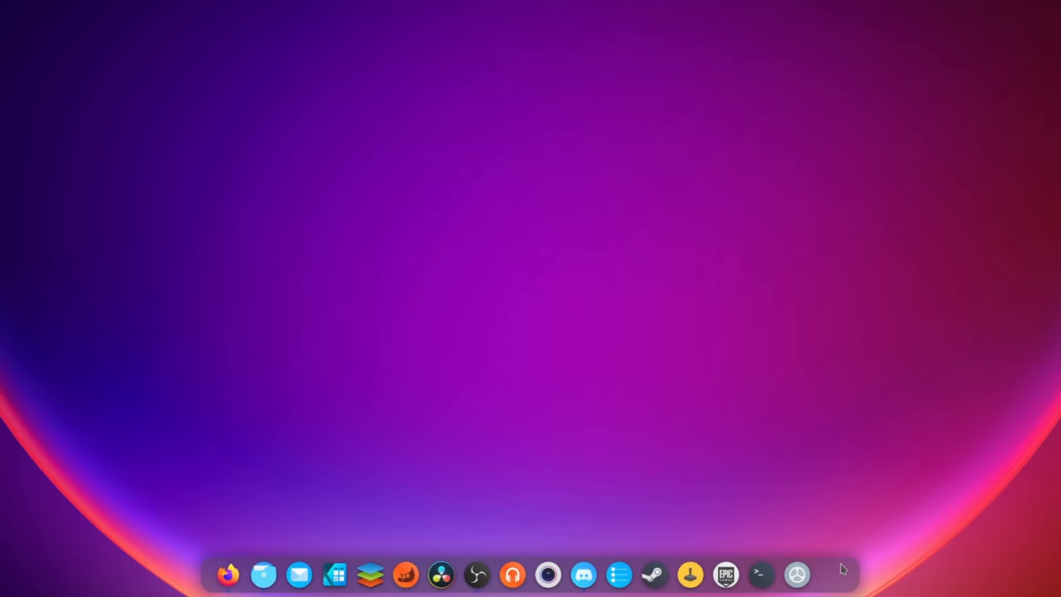
- Open Configure Latte from the dock's right-click menu to view the Custom TLE layout
{"action": "right_click", "coordinate": [842, 570]}
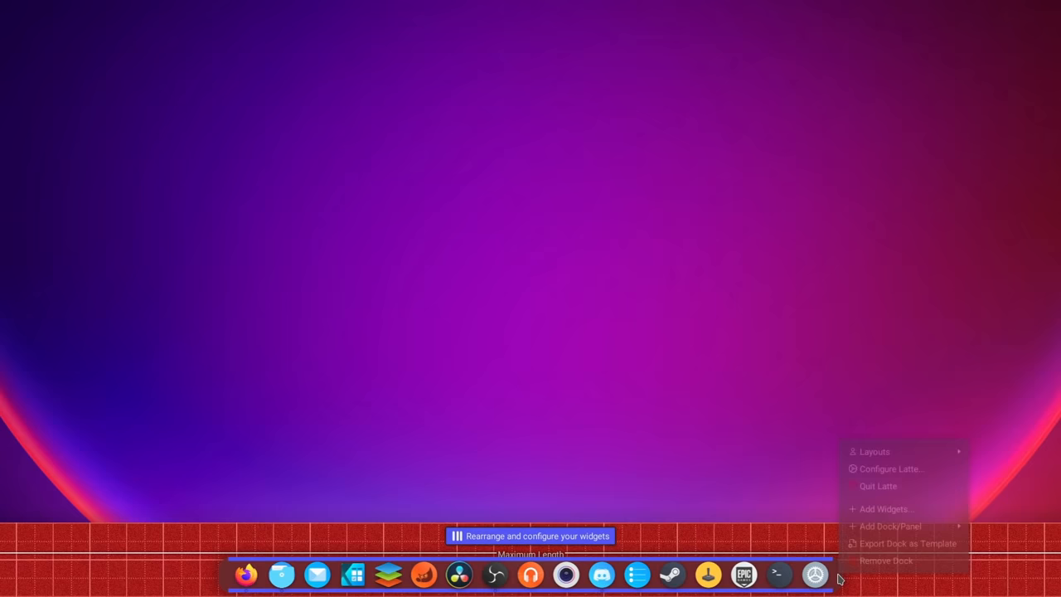
{"action": "left_click", "coordinate": [892, 469]}
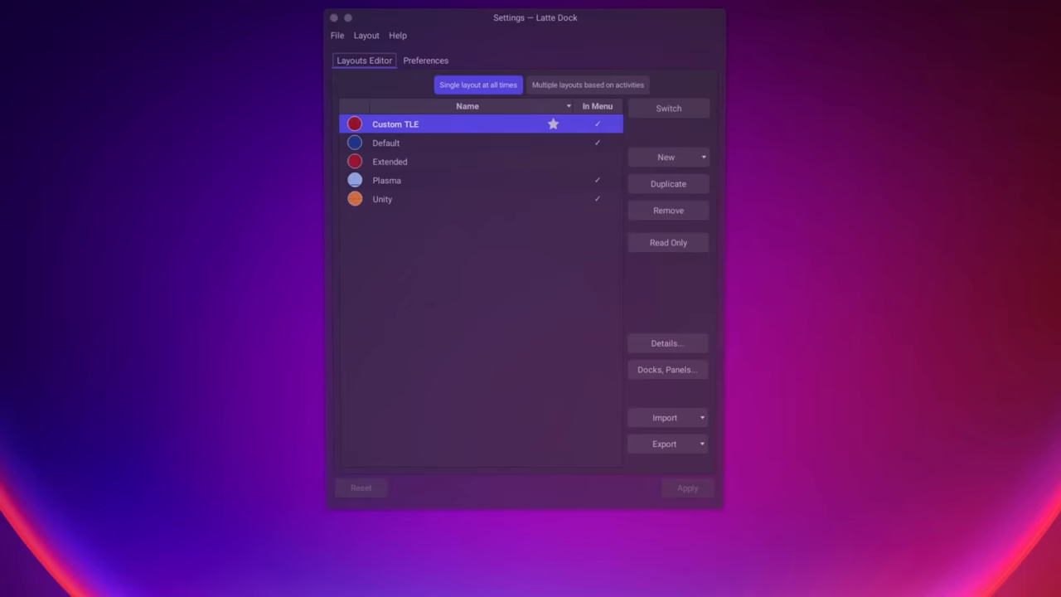
{"action": "left_click", "coordinate": [665, 417]}
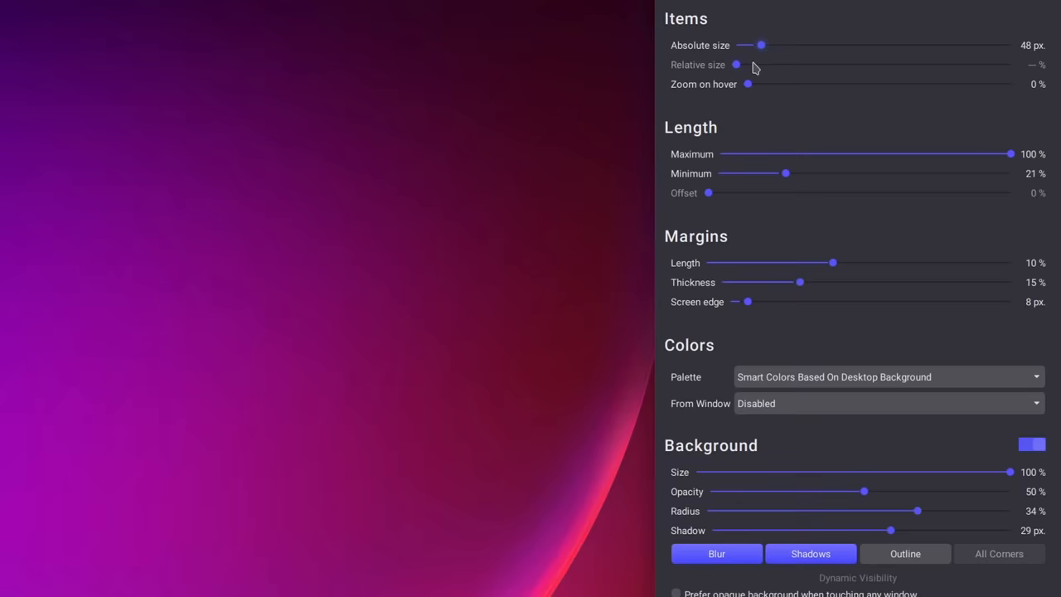
- Review the dock's size, margin and background values, then show its Tasks options
{"action": "scroll", "scroll_direction": "down", "scroll_amount": 3}
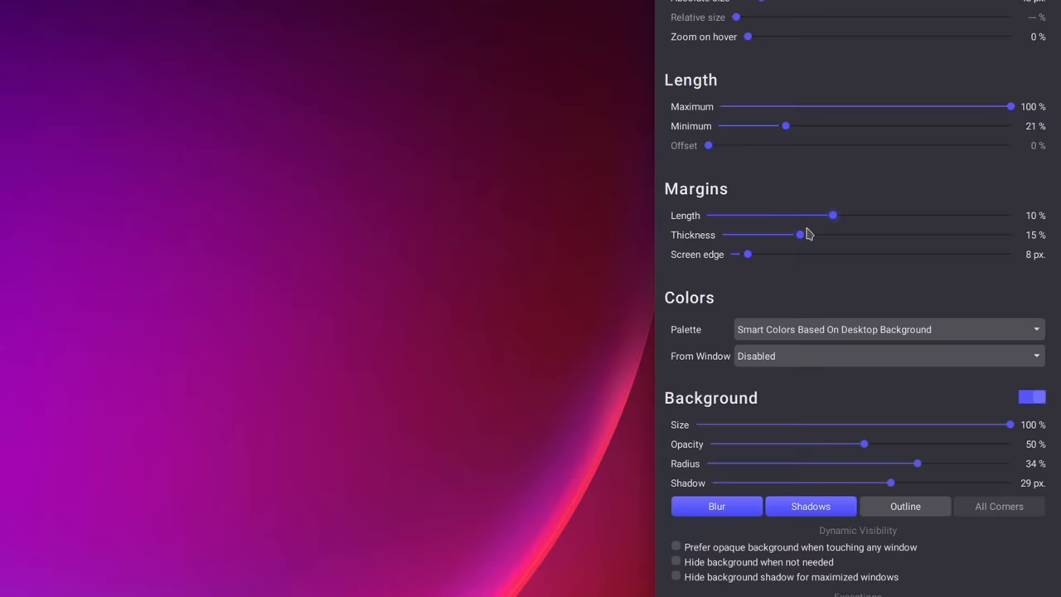
{"action": "left_click", "coordinate": [1020, 55]}
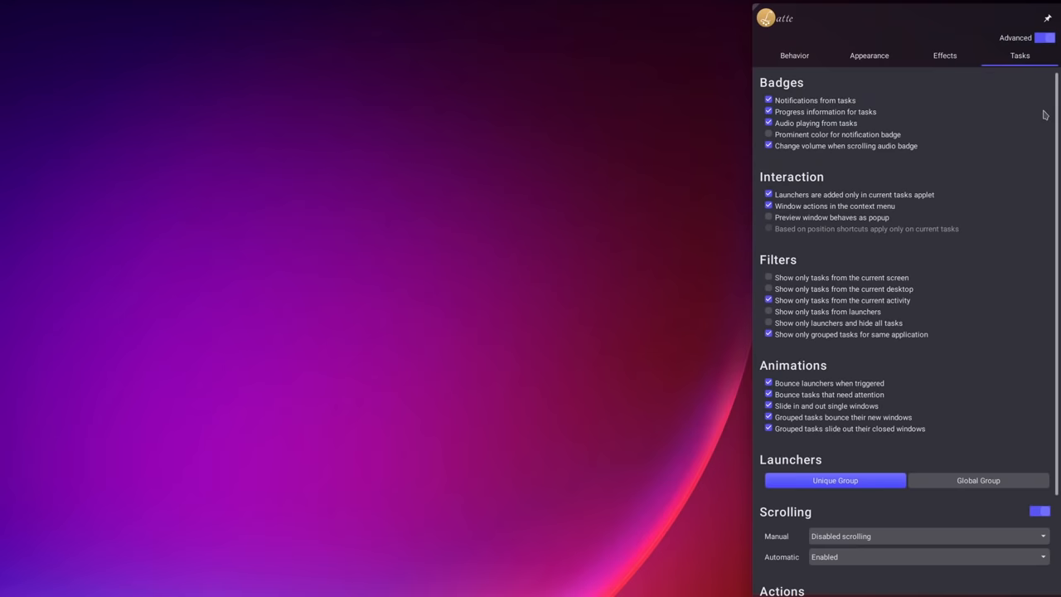
- Add a top panel from the dock's menu holding window title, global menu and tray widgets
{"action": "right_click", "coordinate": [855, 572]}
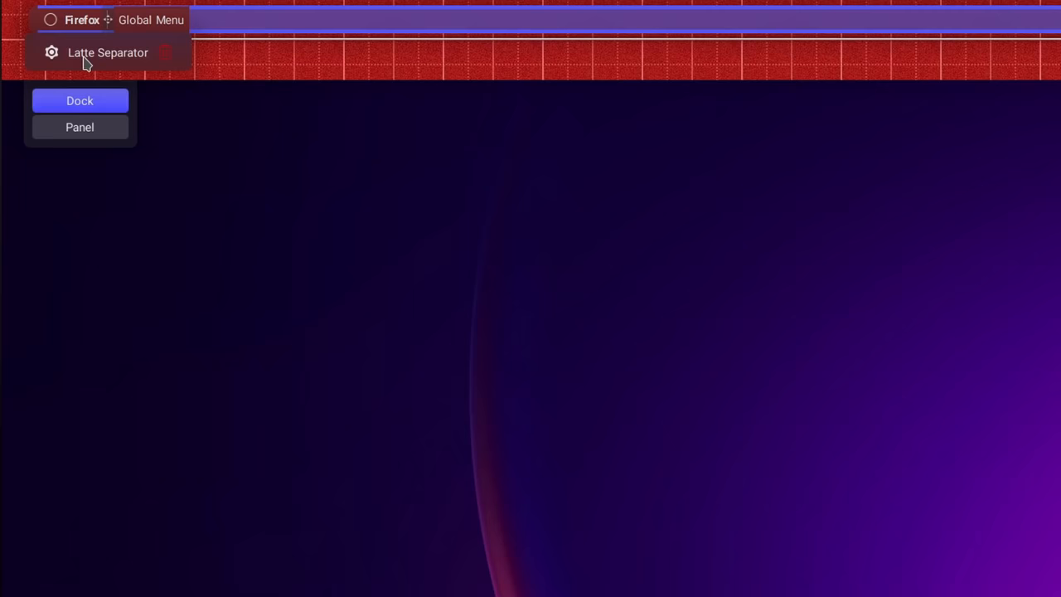
{"action": "left_click", "coordinate": [107, 53]}
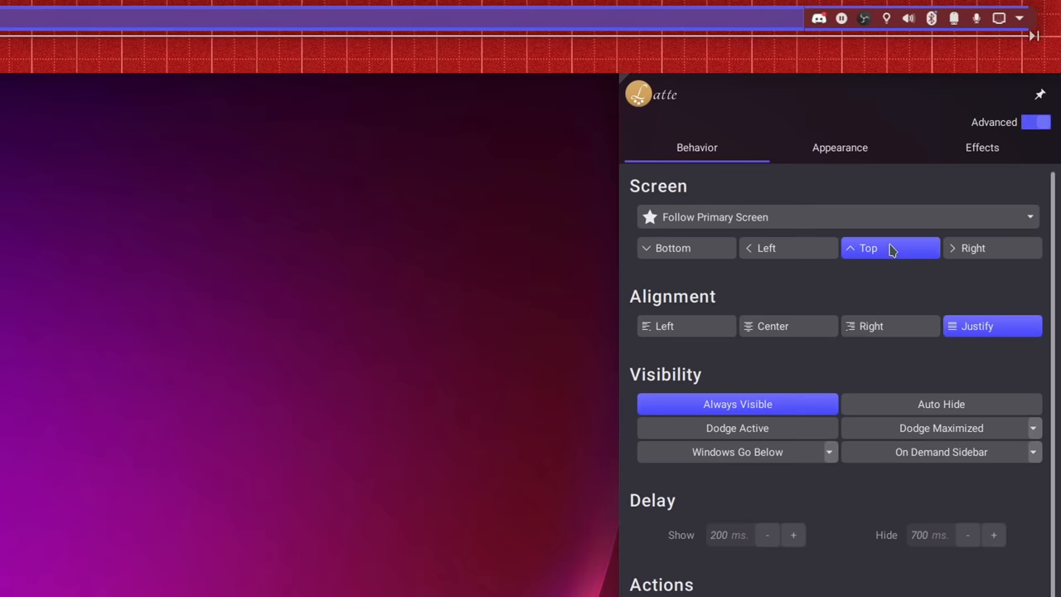
- Scroll through the top panel's settings with it on Top, Justify alignment, Always Visible
{"action": "scroll", "scroll_direction": "down", "scroll_amount": 3}
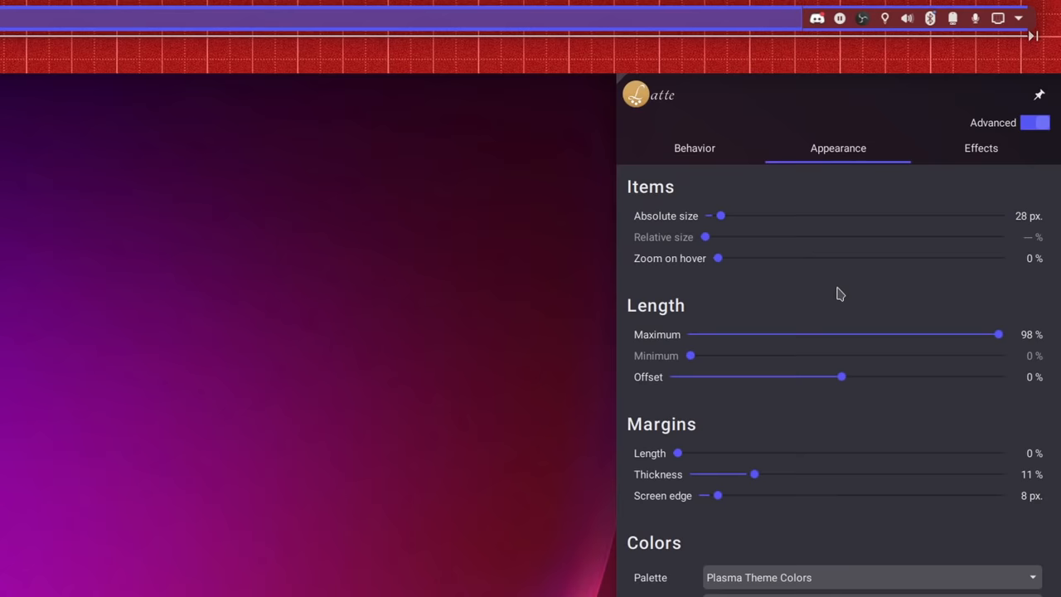
- Set the top panel to 28 px items, 98% length, Plasma colours, and adjust opacity
{"action": "scroll", "scroll_direction": "down", "scroll_amount": 3}
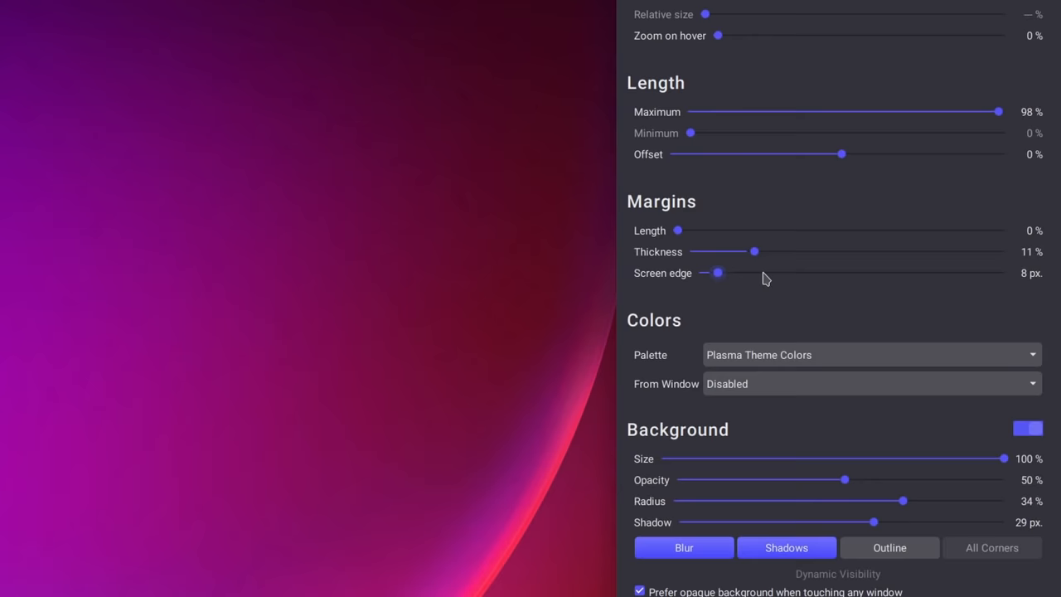
{"action": "scroll", "scroll_direction": "down", "scroll_amount": 3}
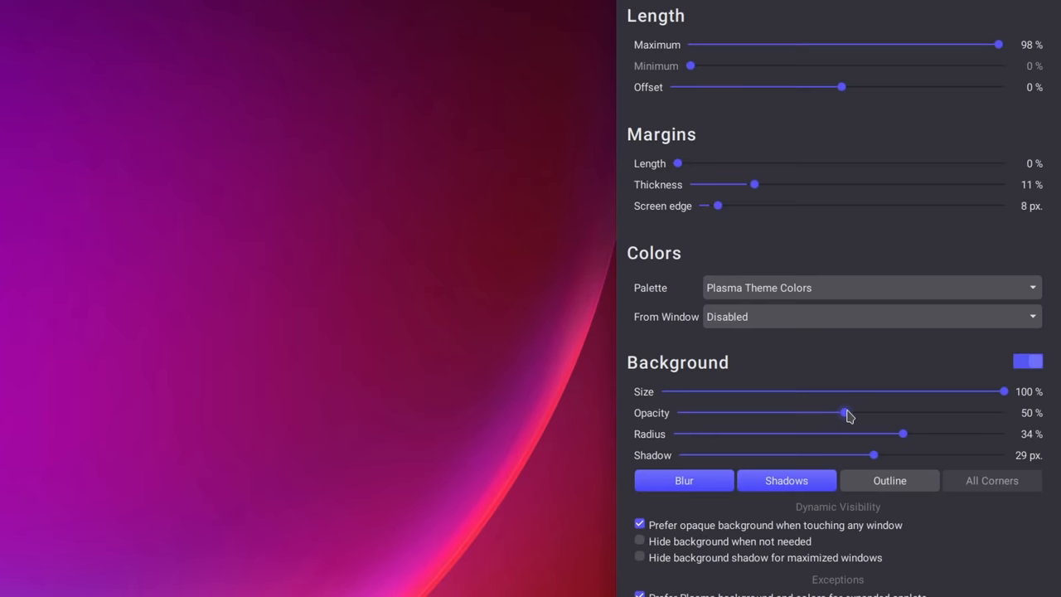
{"action": "left_click", "coordinate": [986, 34]}
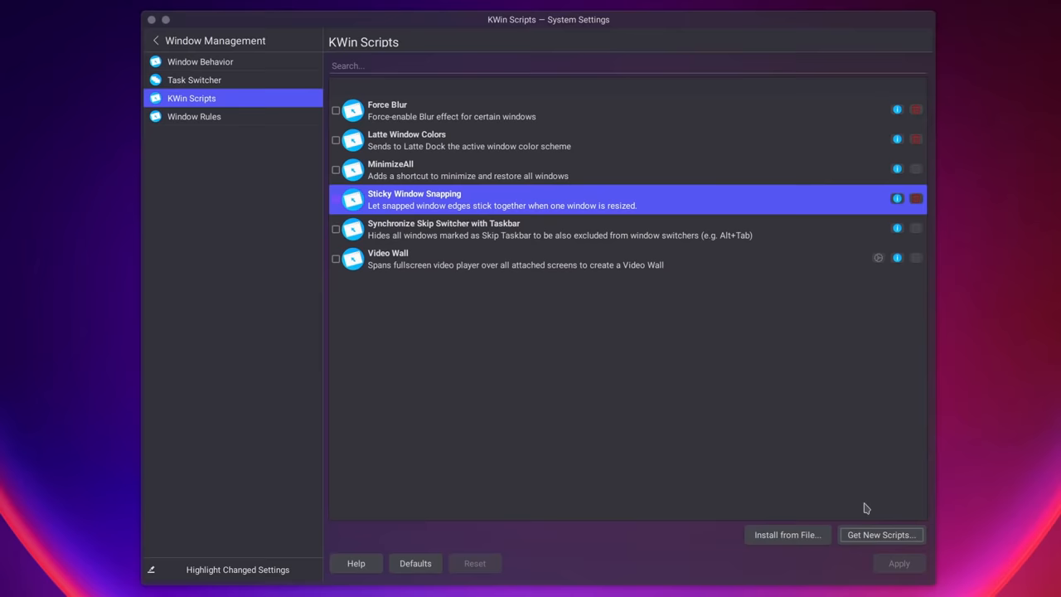
- Open Get New Scripts on the KWin Scripts page to browse scripts for 'sticky'
{"action": "left_click", "coordinate": [881, 535]}
{"action": "type", "text": "sticky"}
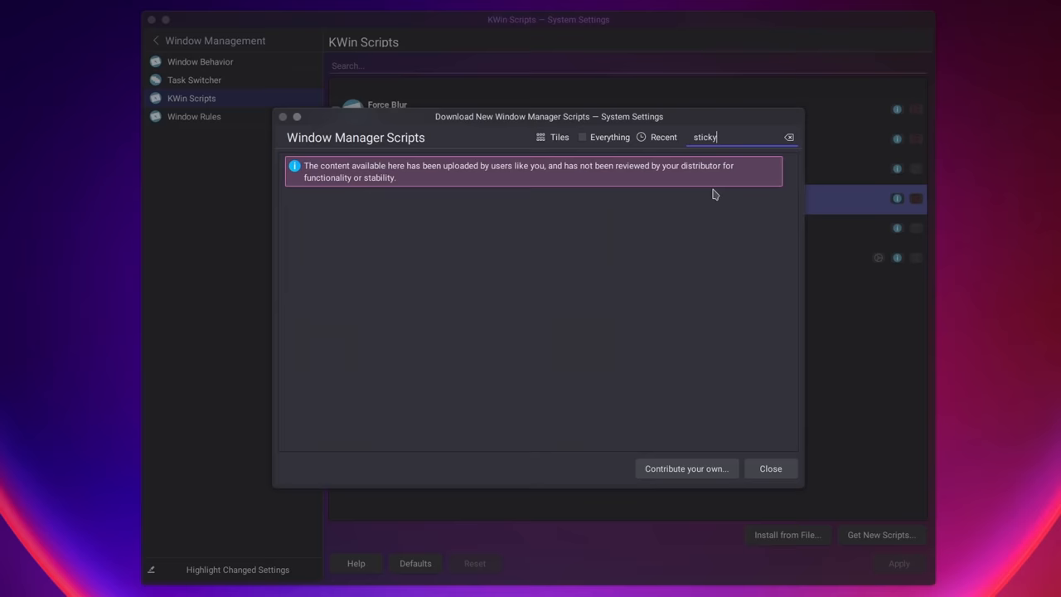